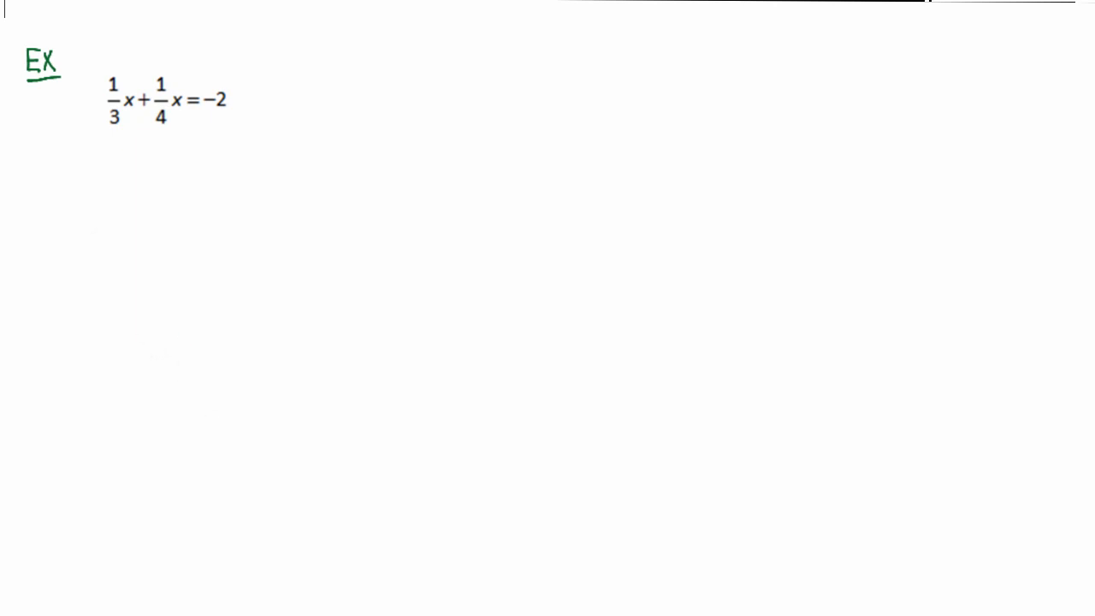
pyautogui.moveTo(131, 309)
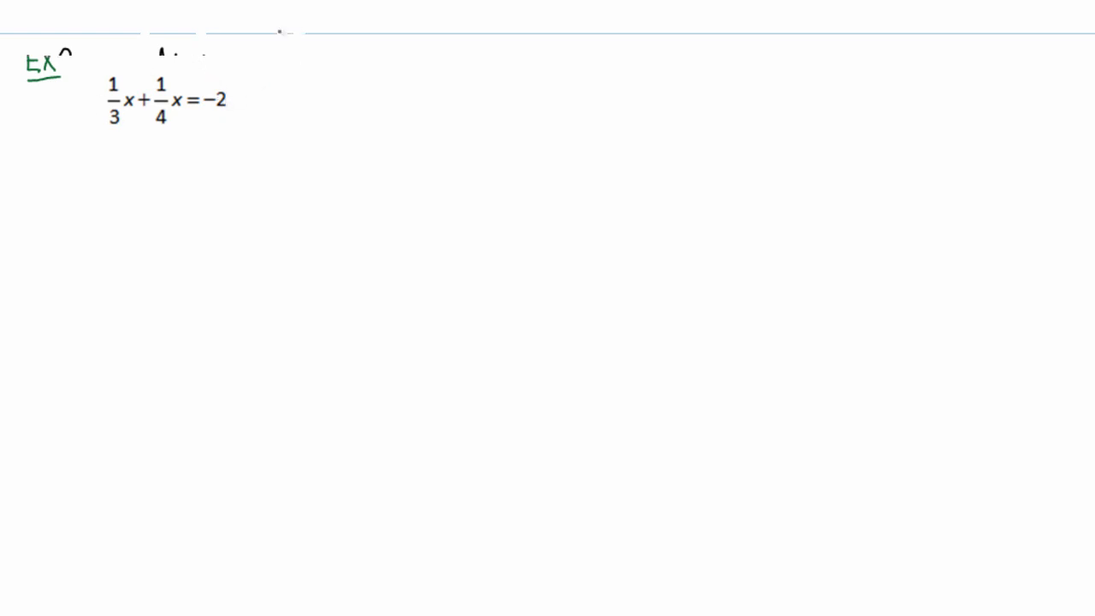
pyautogui.moveTo(410, 93)
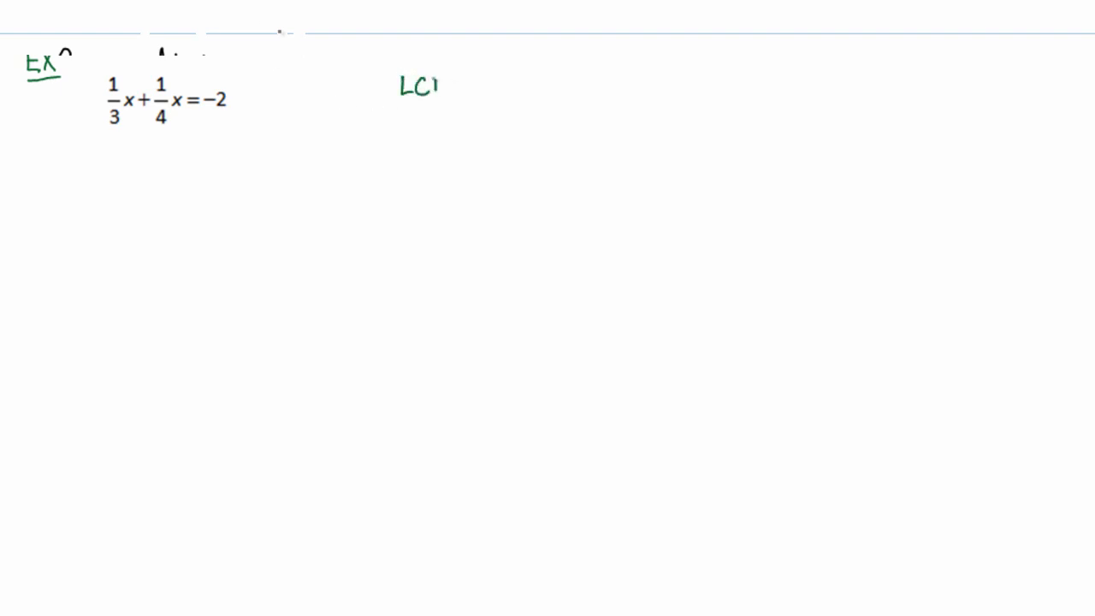
# Write 'LCD = 12' and the equation 12(1/3x + 1/4x) = (-2)12
pyautogui.write('D')
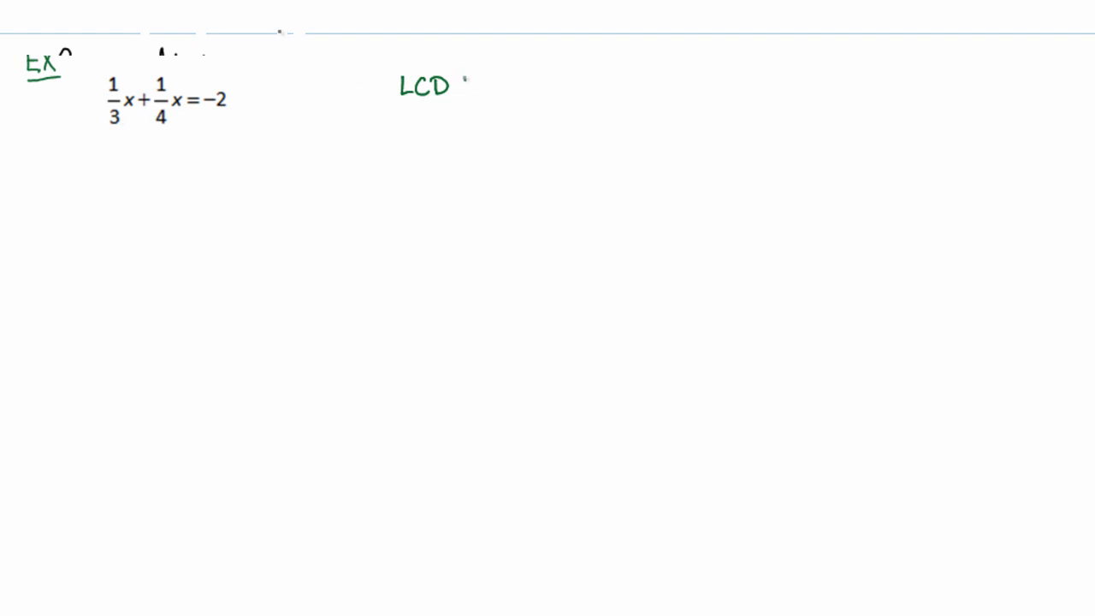
pyautogui.write('= 12')
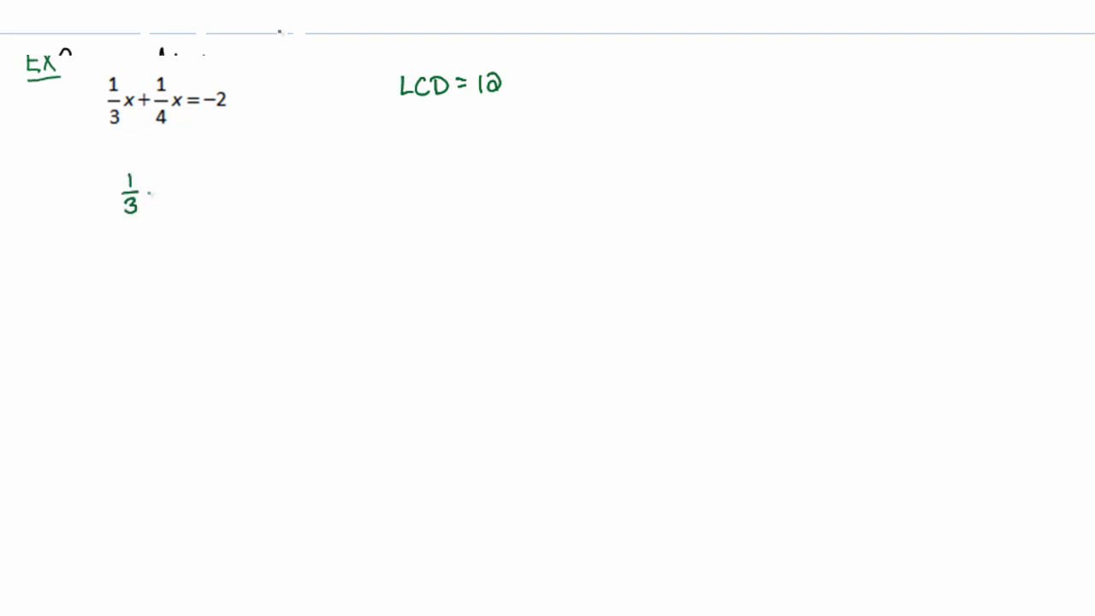
pyautogui.write('x + 1/4 x) = (-2) 12')
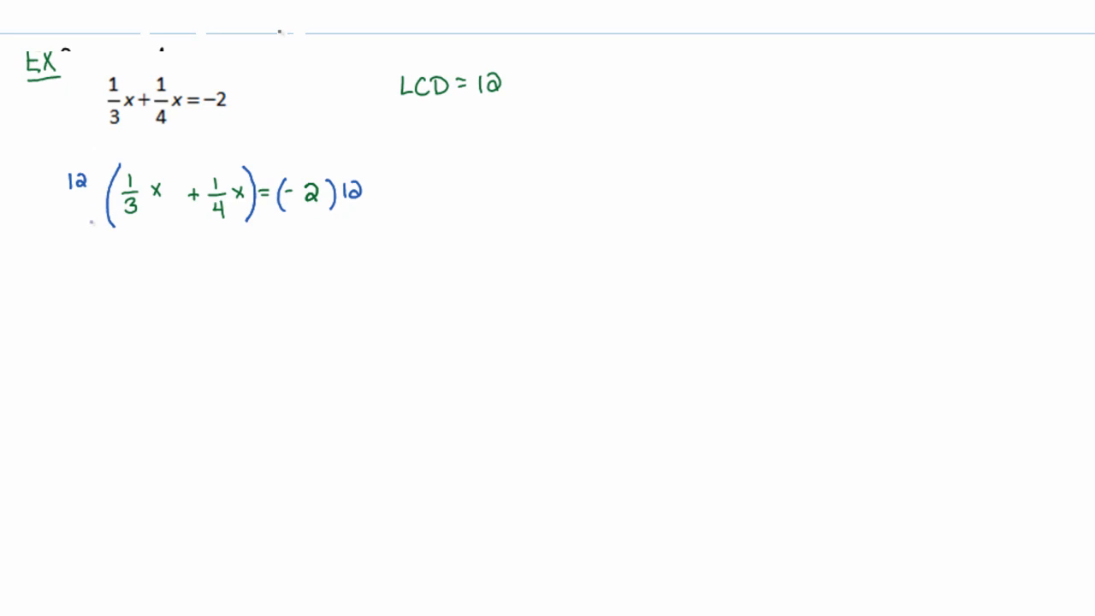
pyautogui.moveTo(88, 252)
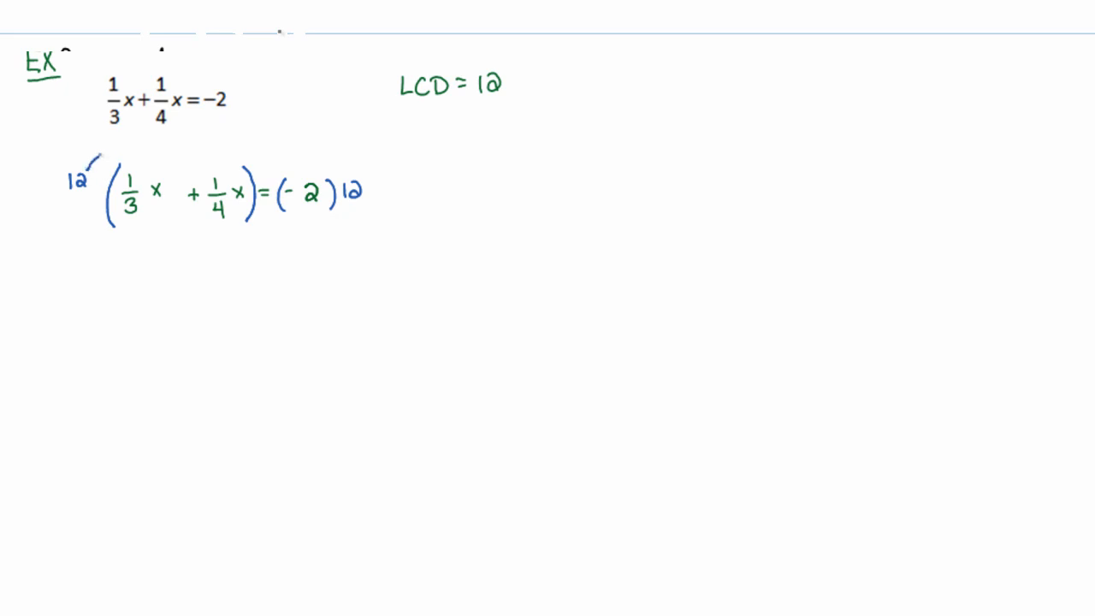
# Draw arrows from the 12 to both 1/3x and 1/4x to show distribution
pyautogui.moveTo(94, 158); pyautogui.dragTo(128, 166)
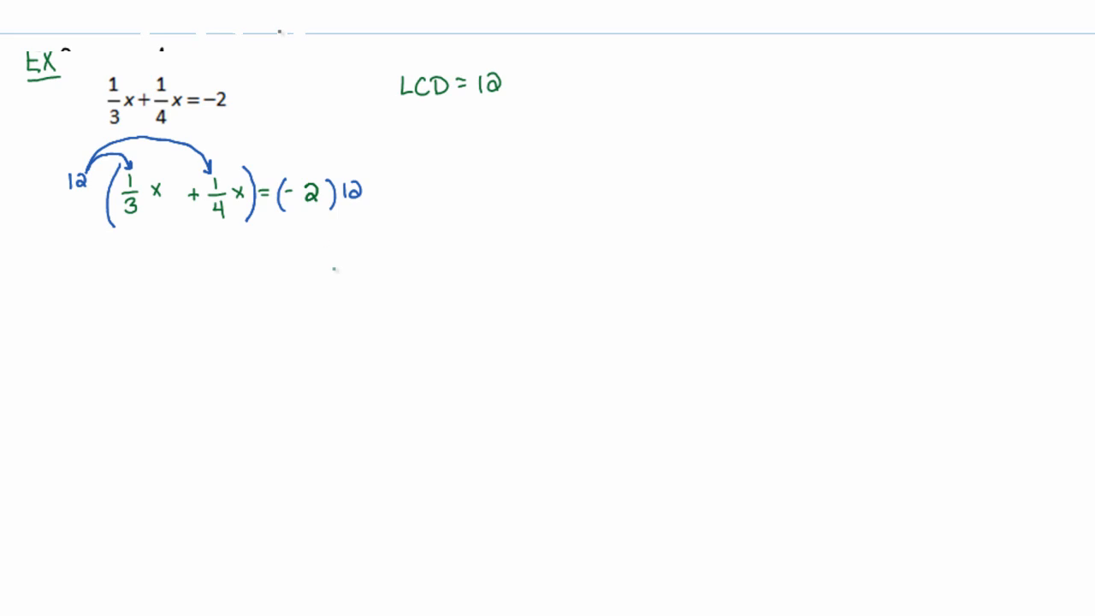
pyautogui.moveTo(320, 257)
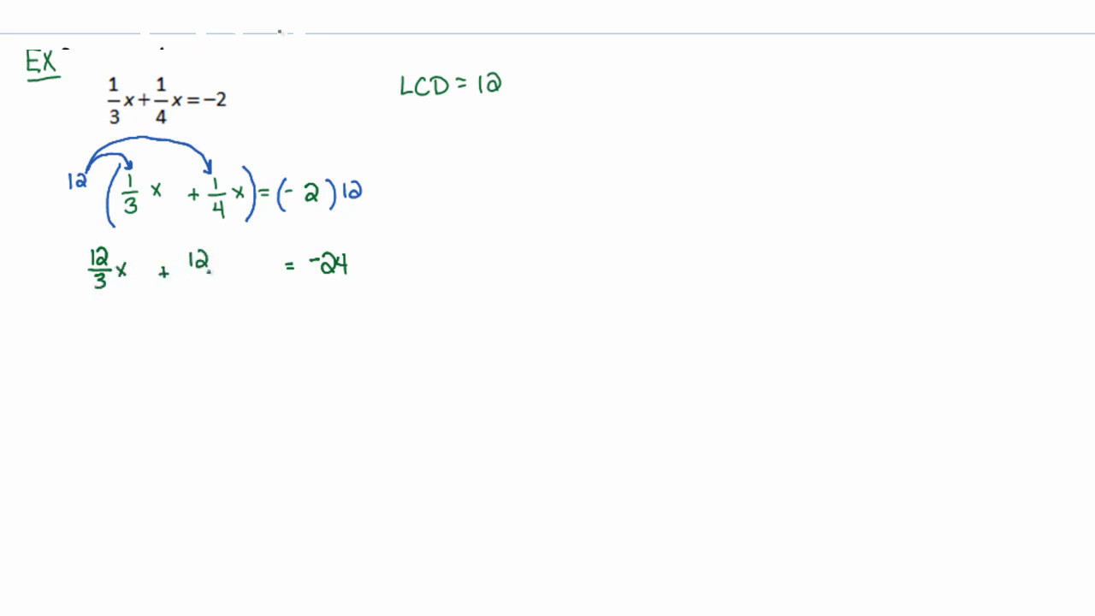
# Finish 12/3x + 12/4x = -24, then write ⇒ 4x + 3x = -24
pyautogui.write('12/4 x')
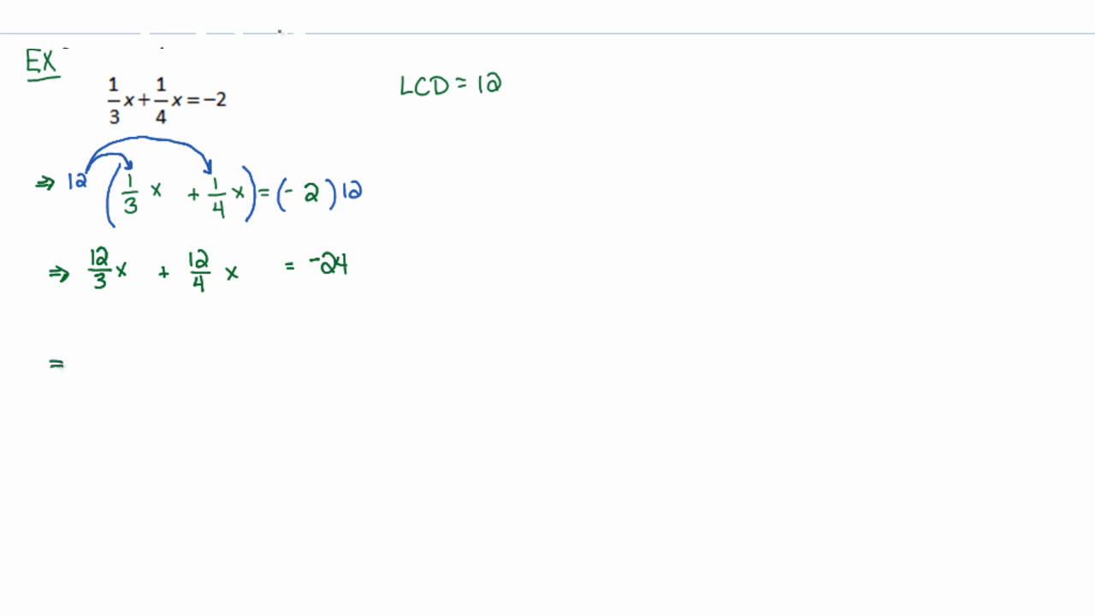
pyautogui.click(60, 364)
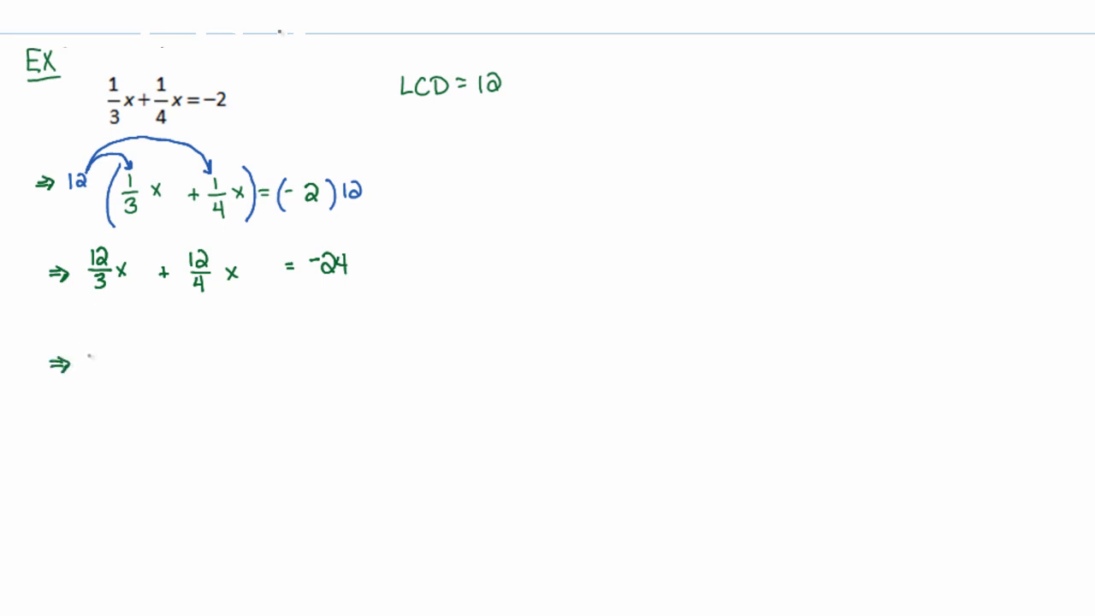
pyautogui.write('4x')
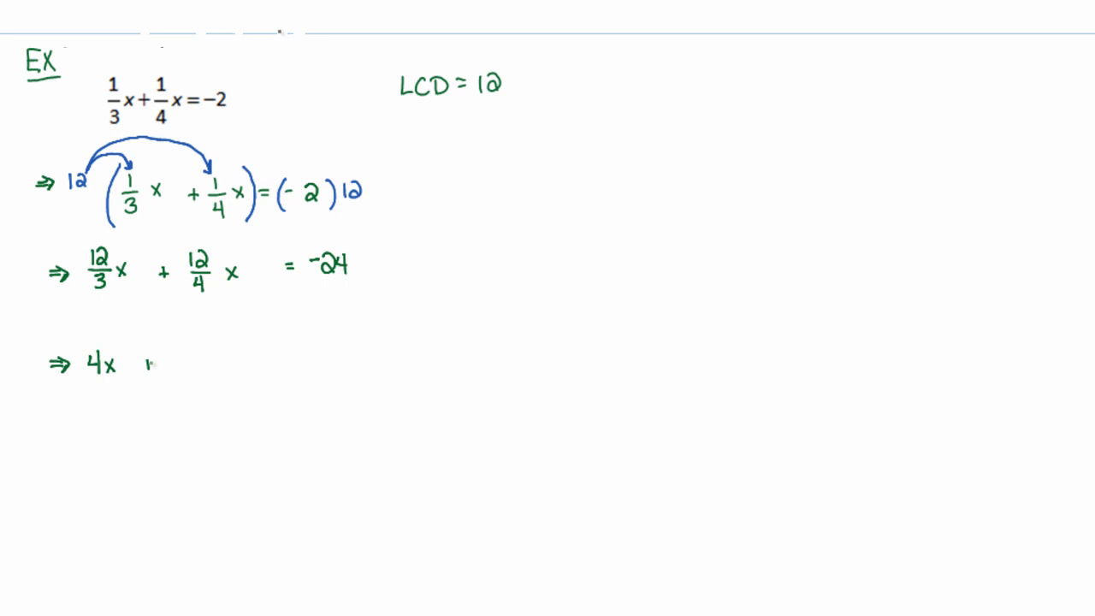
pyautogui.write('+ 3x')
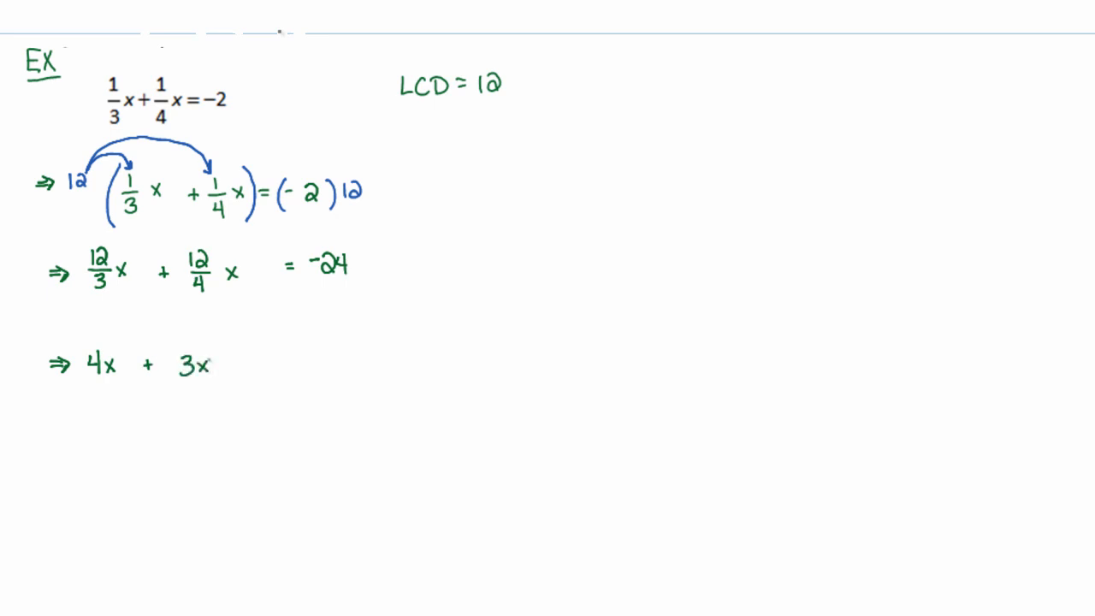
pyautogui.write('=-24')
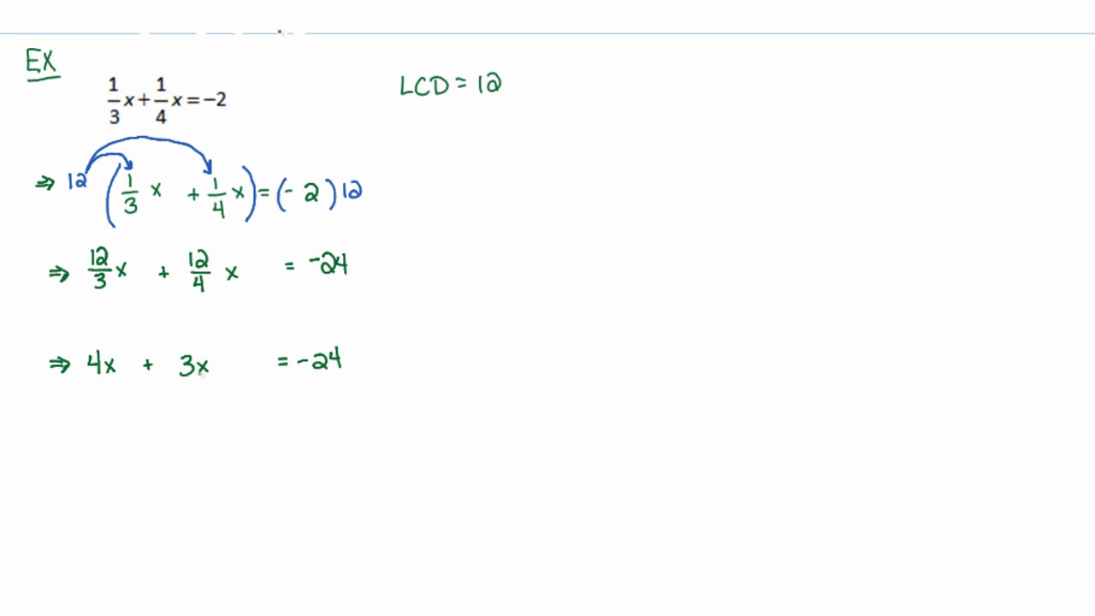
pyautogui.moveTo(287, 142)
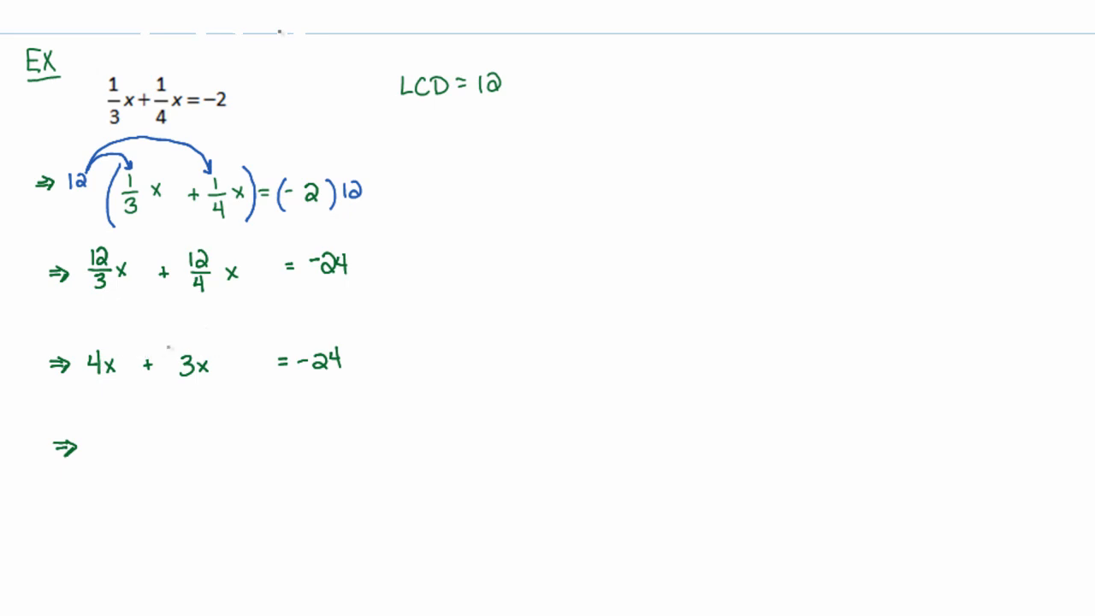
# Write 7x = -24, then place 7 under both sides to divide
pyautogui.write('7x =')
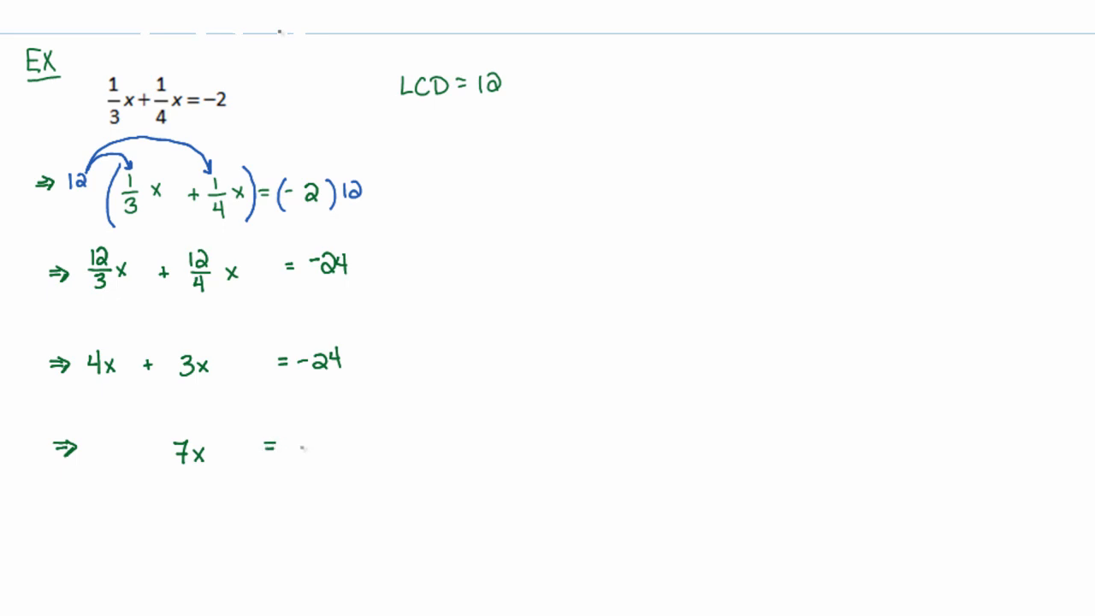
pyautogui.write('-24')
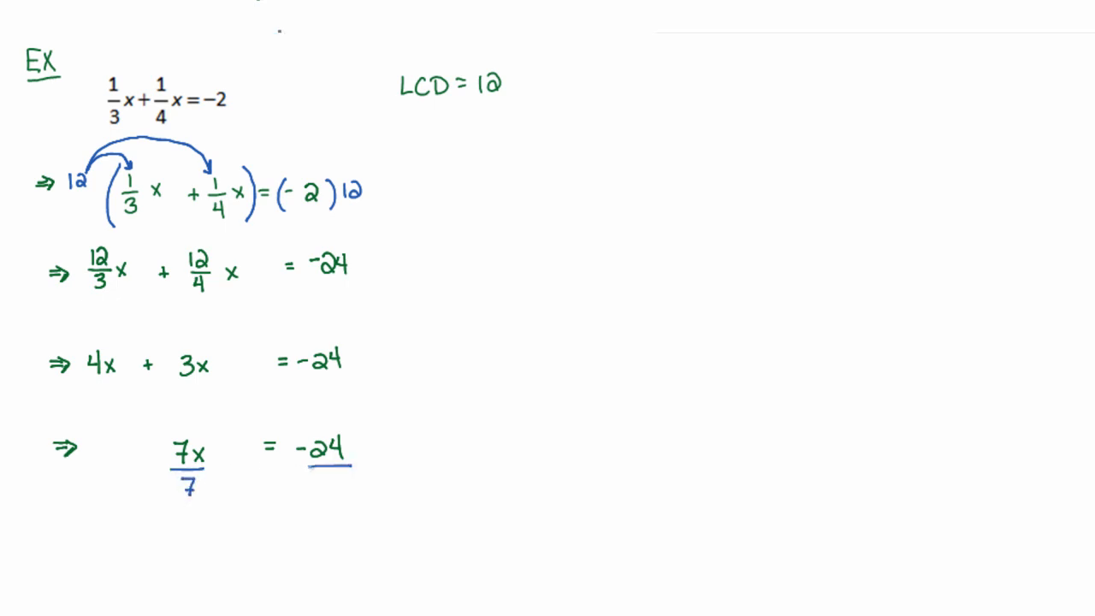
pyautogui.write('7')
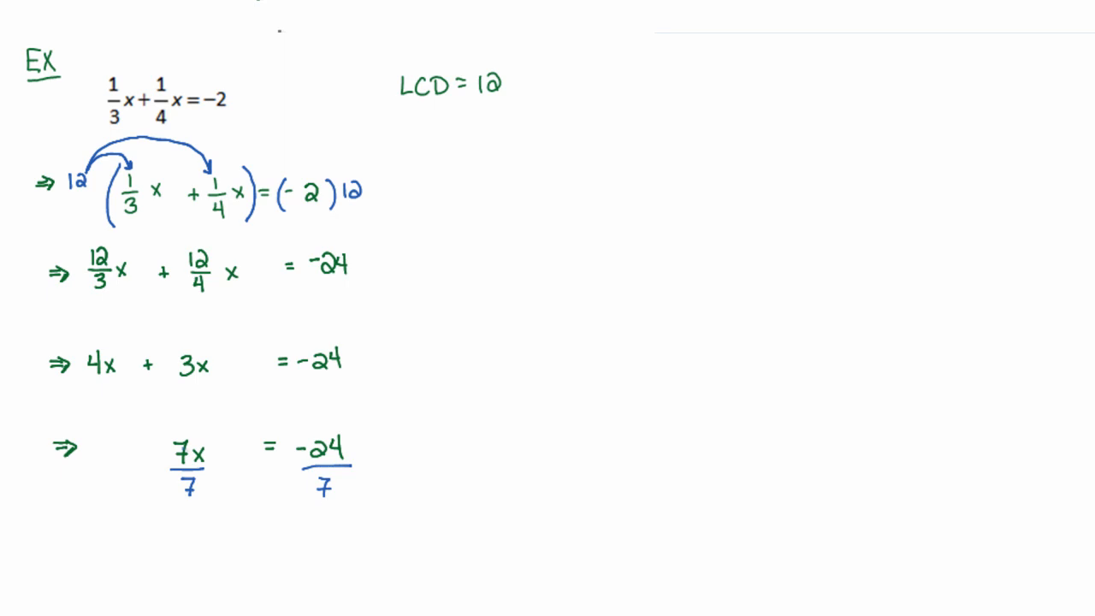